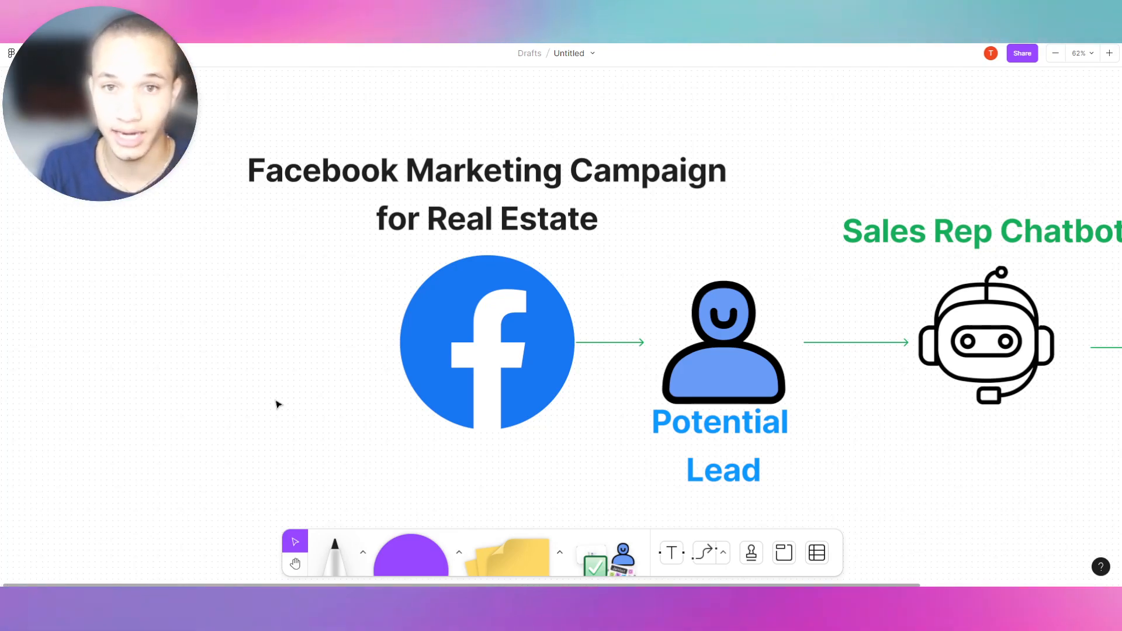
pyautogui.moveTo(360, 382)
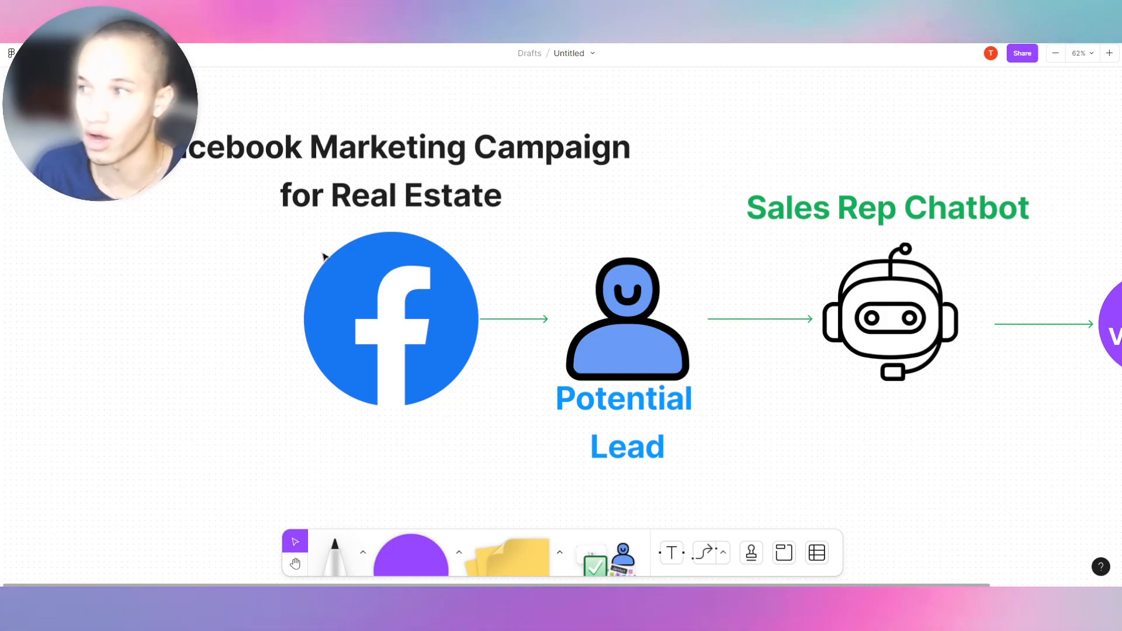
pyautogui.moveTo(560, 309)
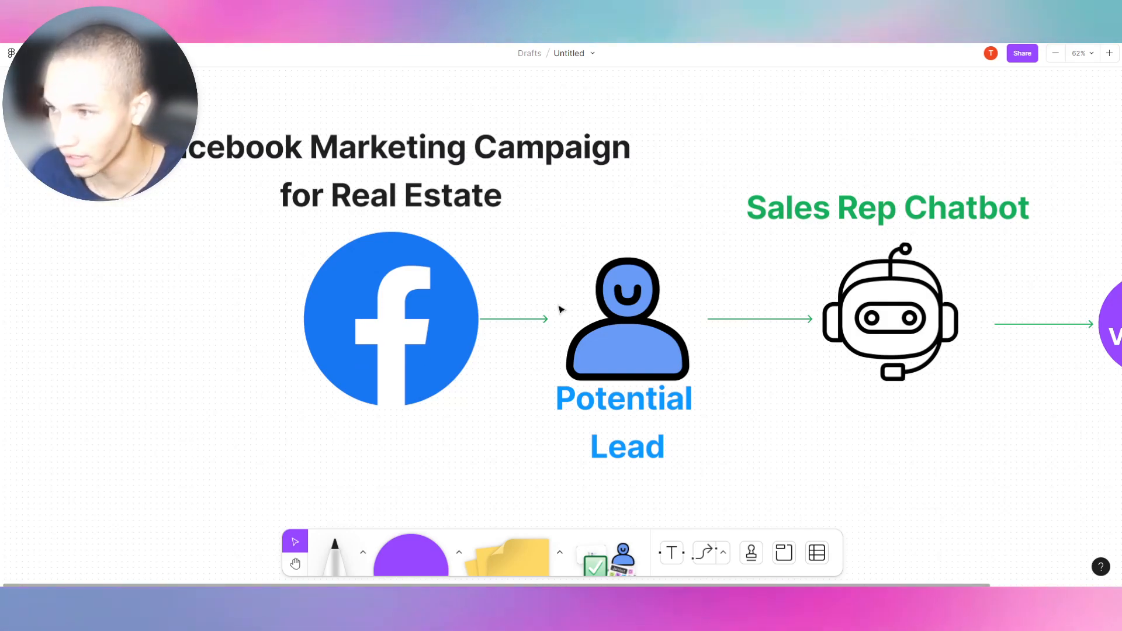
pyautogui.moveTo(476, 226)
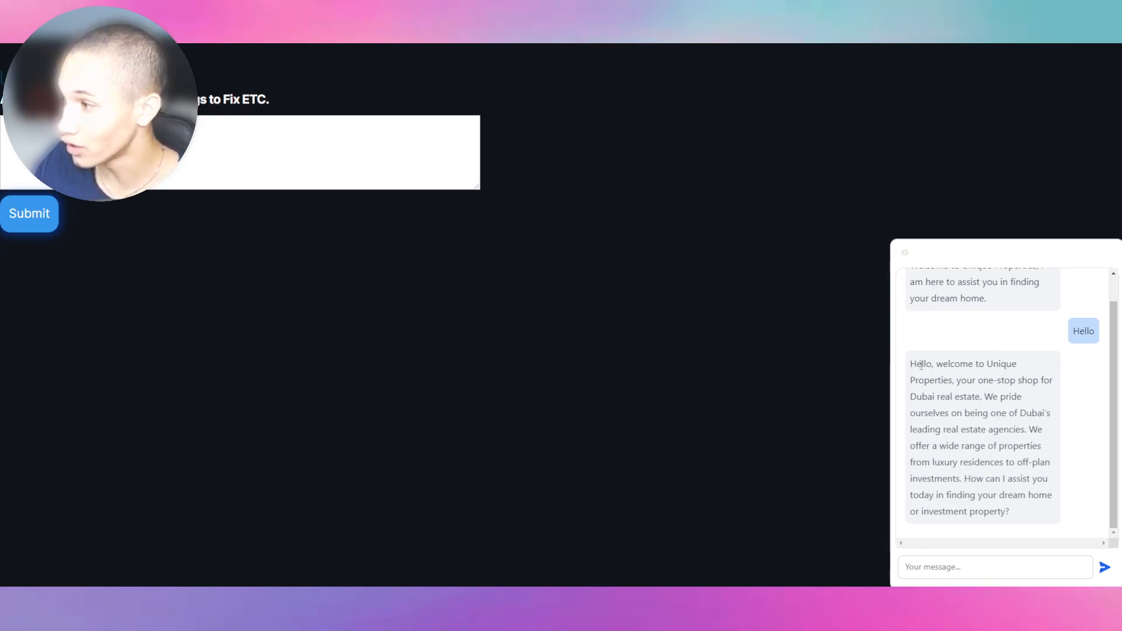
# Reply to the chatbot that your budget is 5,000,000 AED for buying an apartment.
pyautogui.moveTo(963, 478); pyautogui.dragTo(1021, 494)
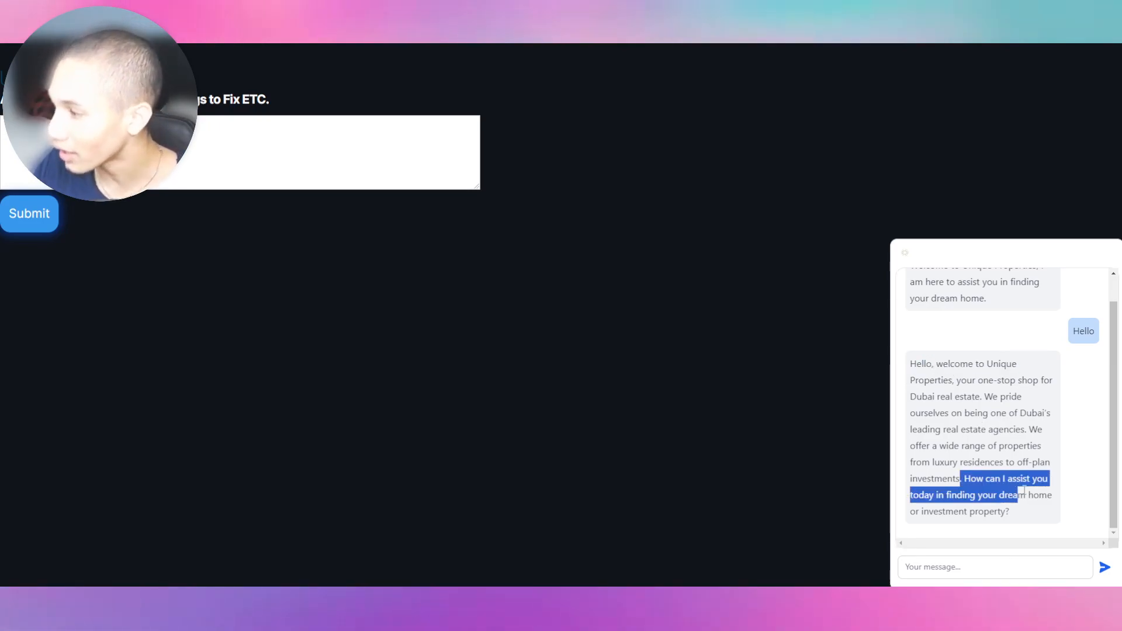
pyautogui.click(994, 567)
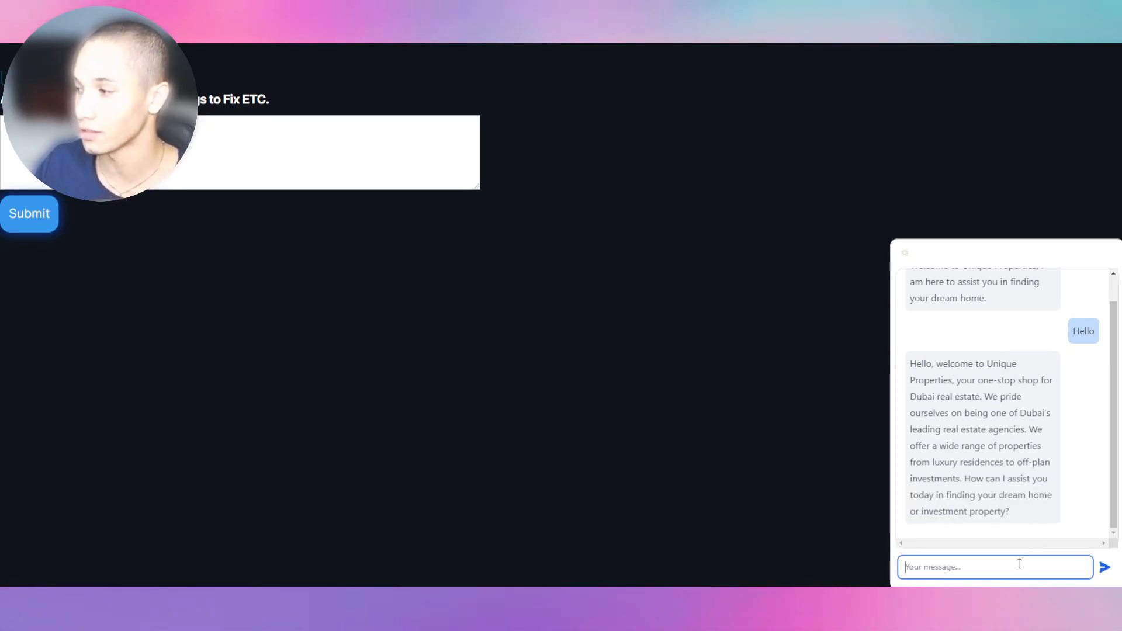
pyautogui.write('Yea')
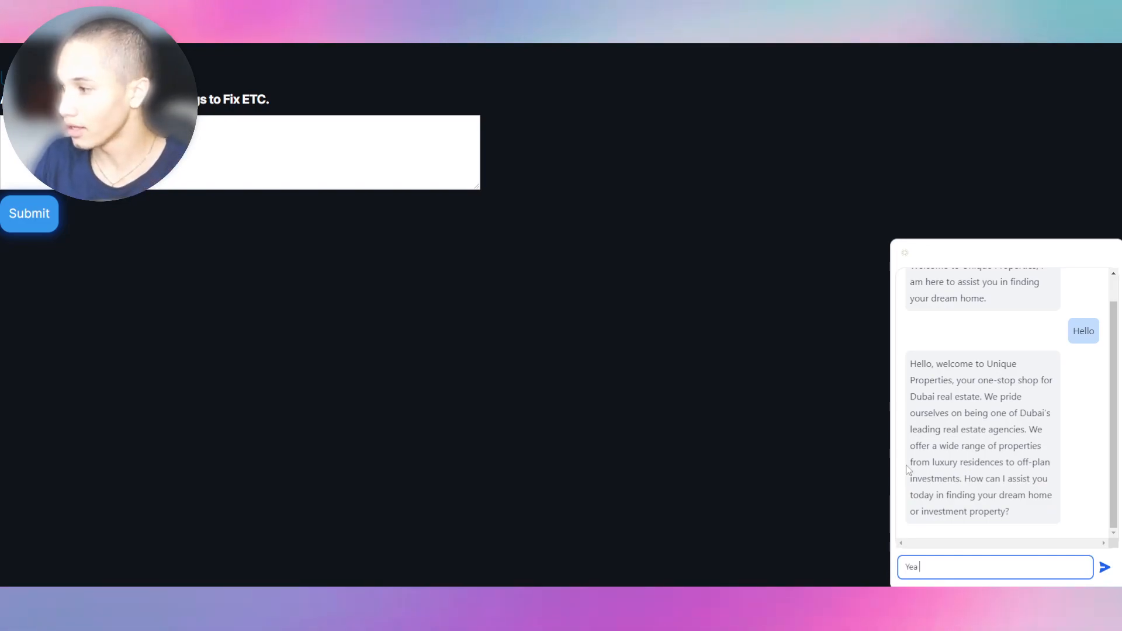
pyautogui.write('my budget is')
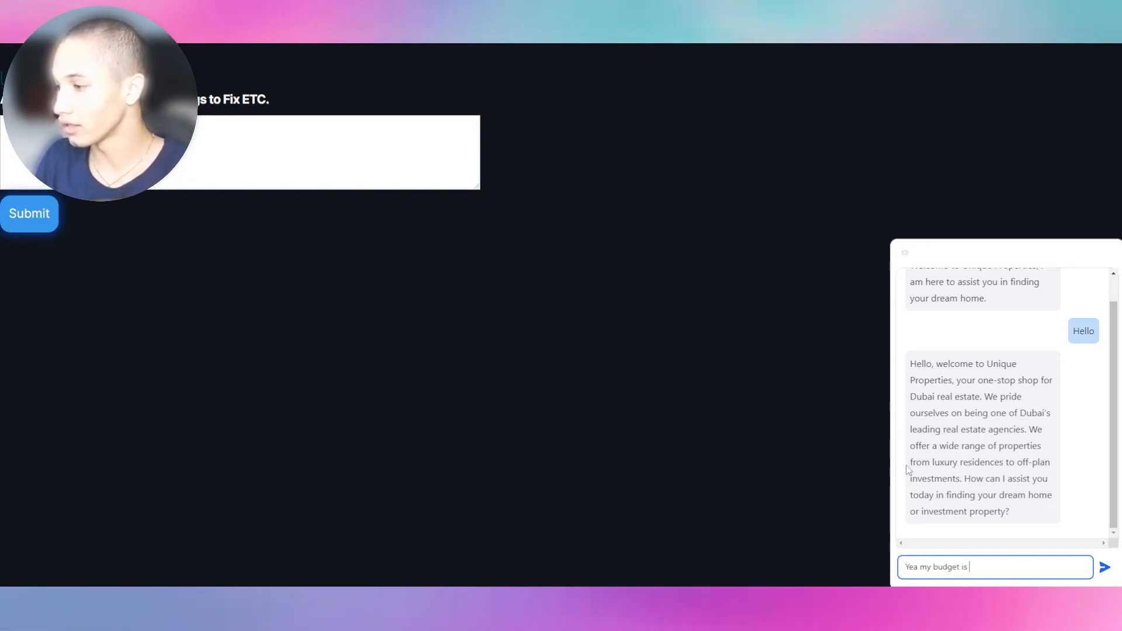
pyautogui.write('5,000,000 aed')
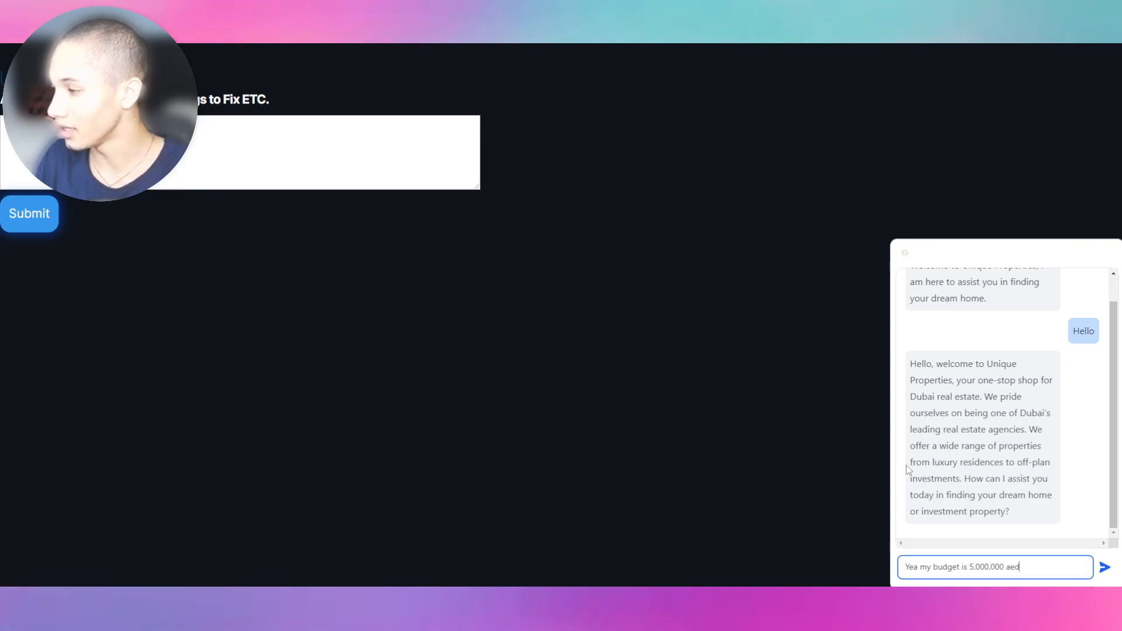
pyautogui.write(', im looking')
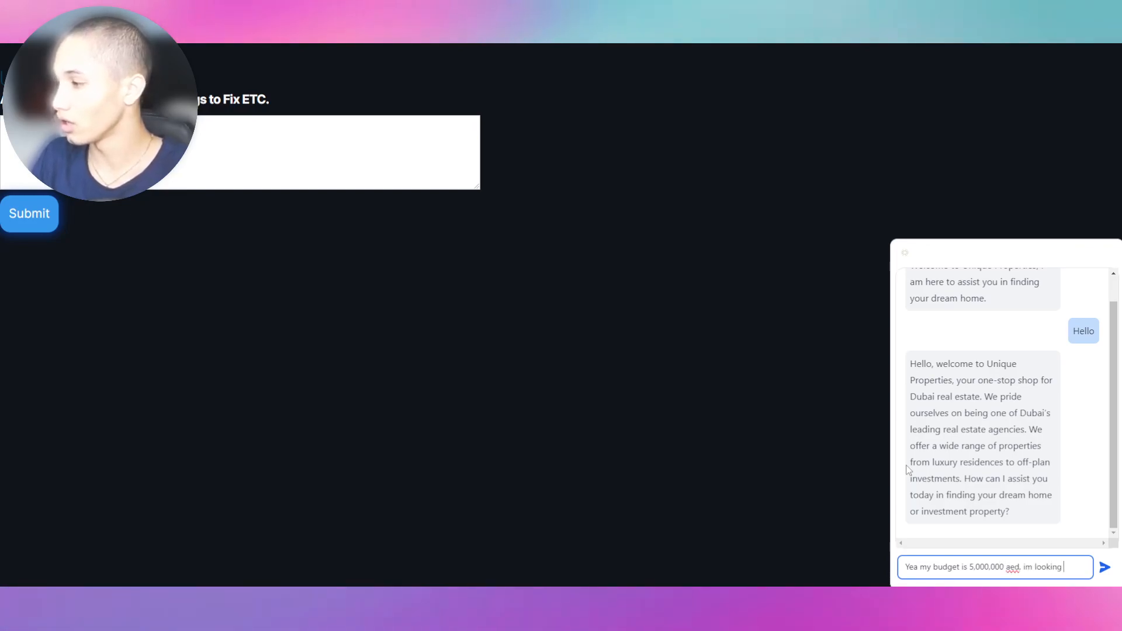
pyautogui.click(1109, 578)
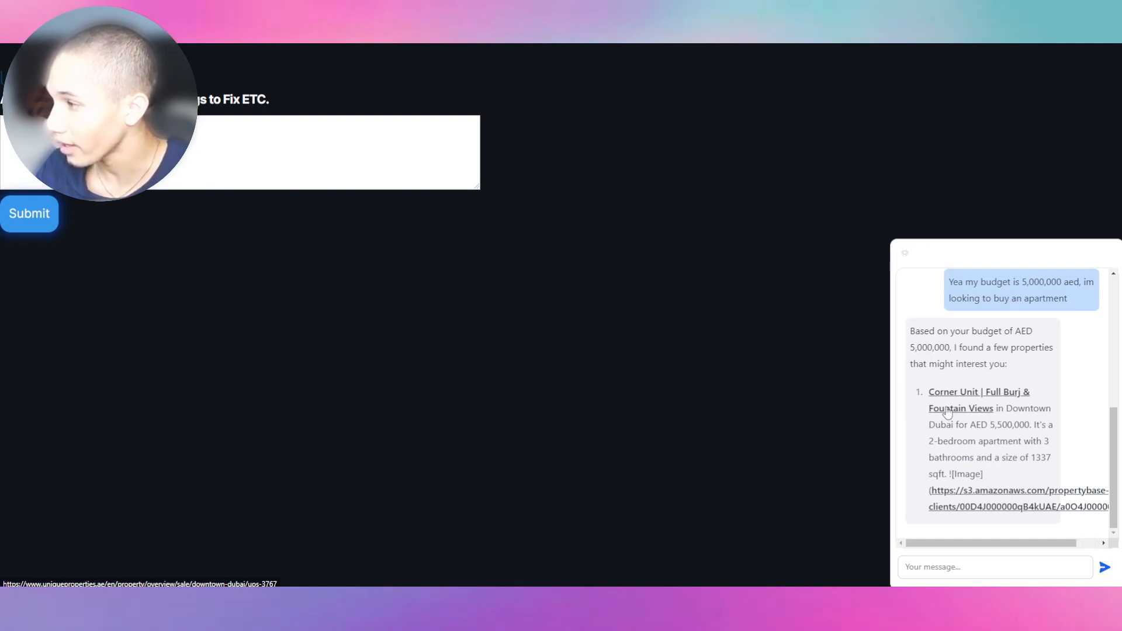
# Scroll through the three Dubai property listings with photos and the offer to schedule a viewing.
pyautogui.scroll(-3)
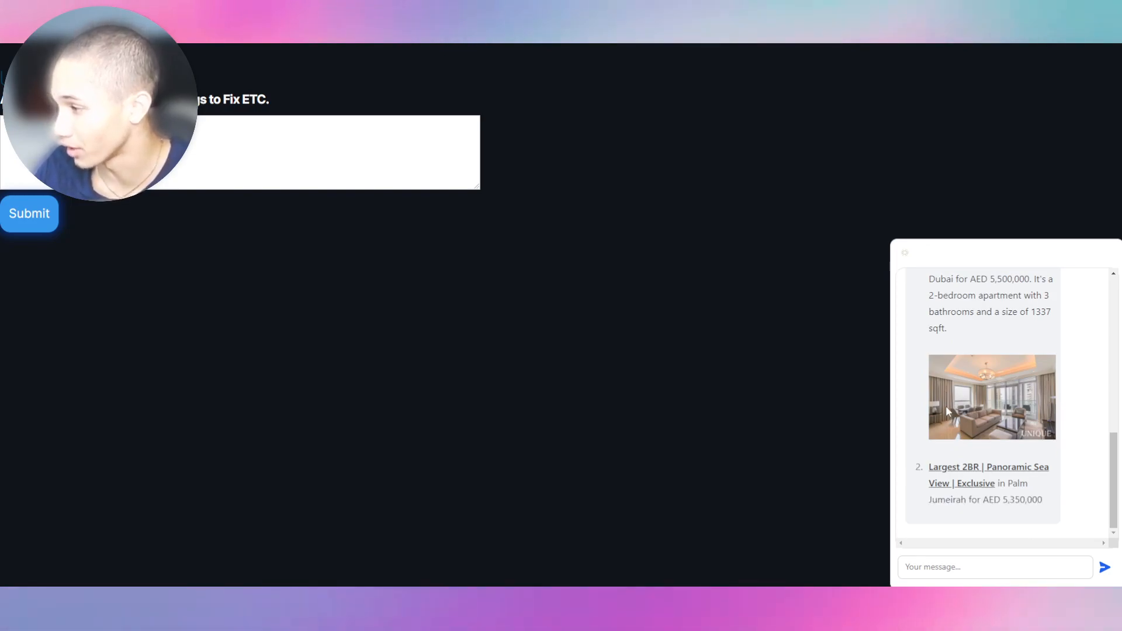
pyautogui.scroll(-3)
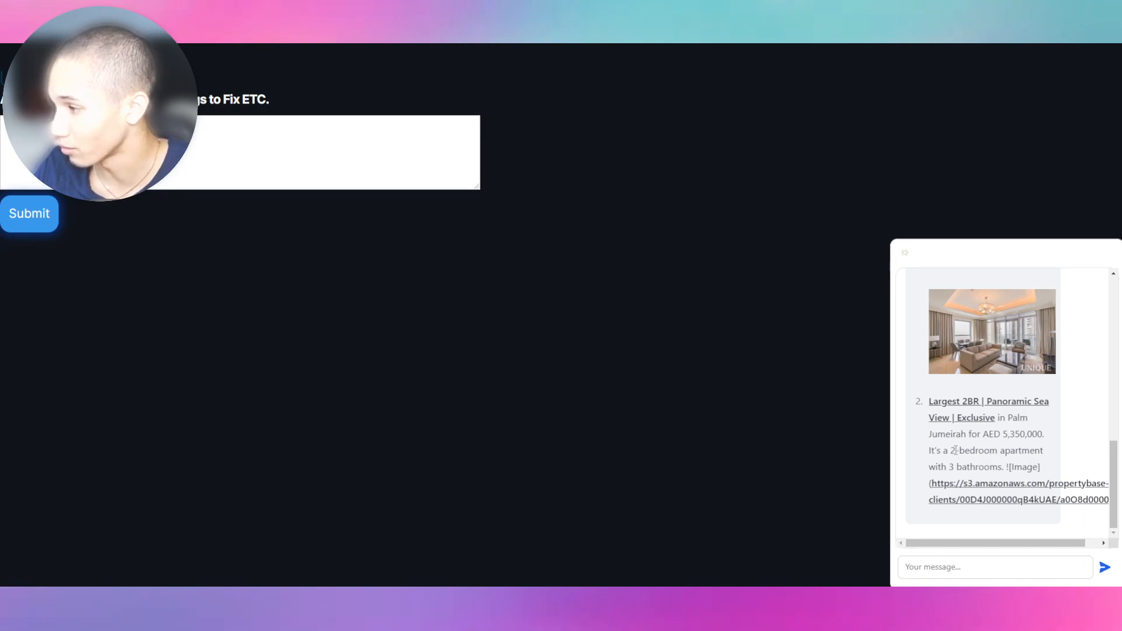
pyautogui.scroll(-3)
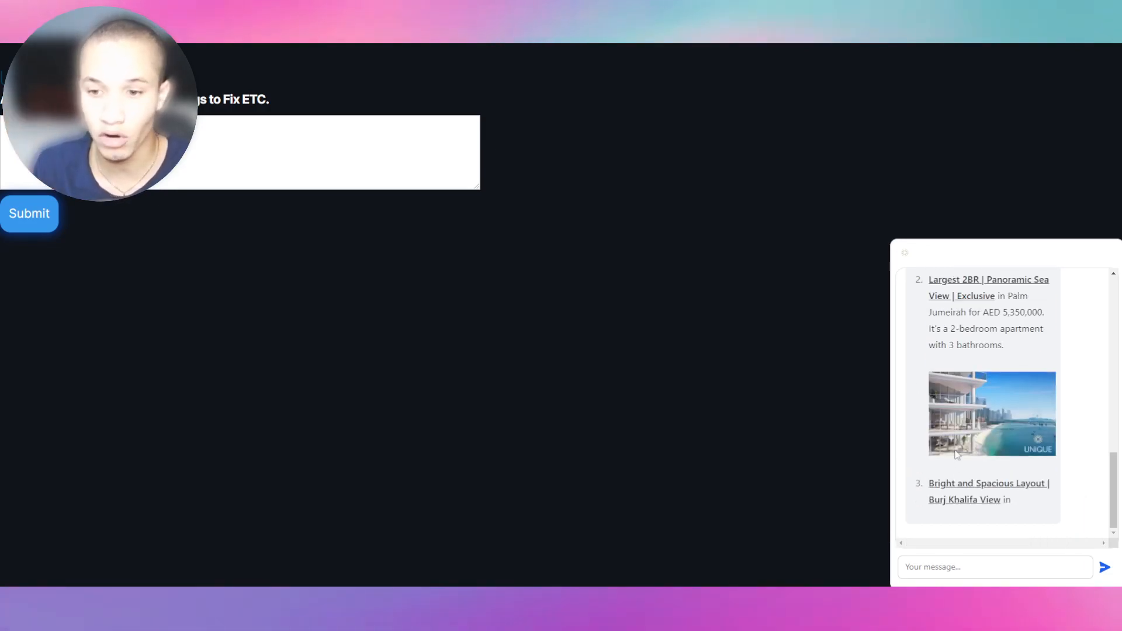
pyautogui.scroll(-3)
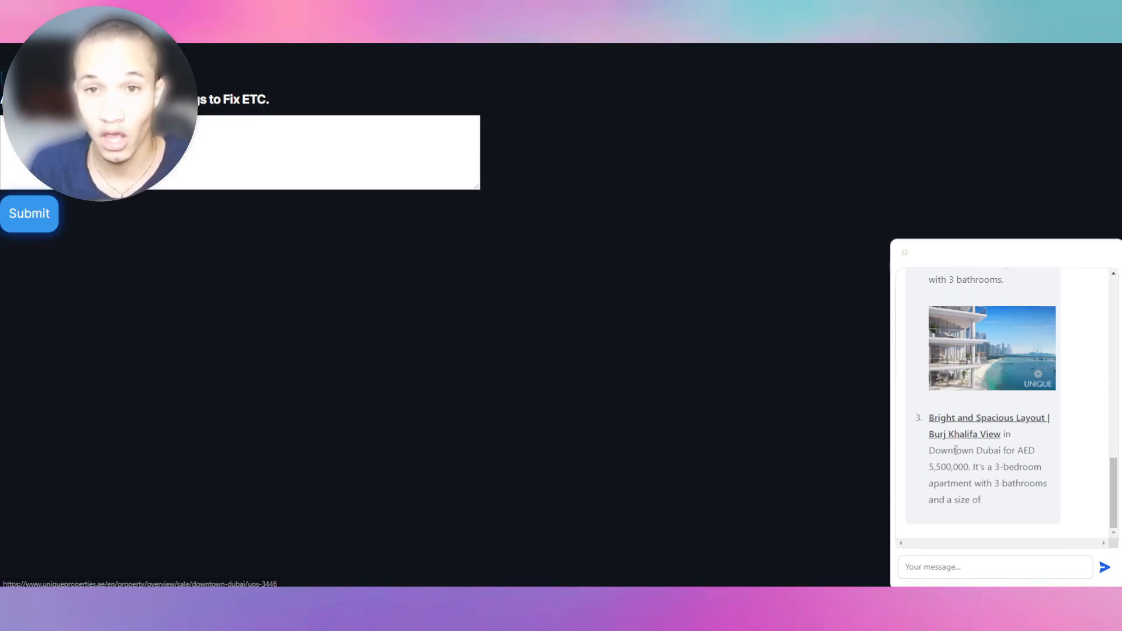
pyautogui.scroll(-3)
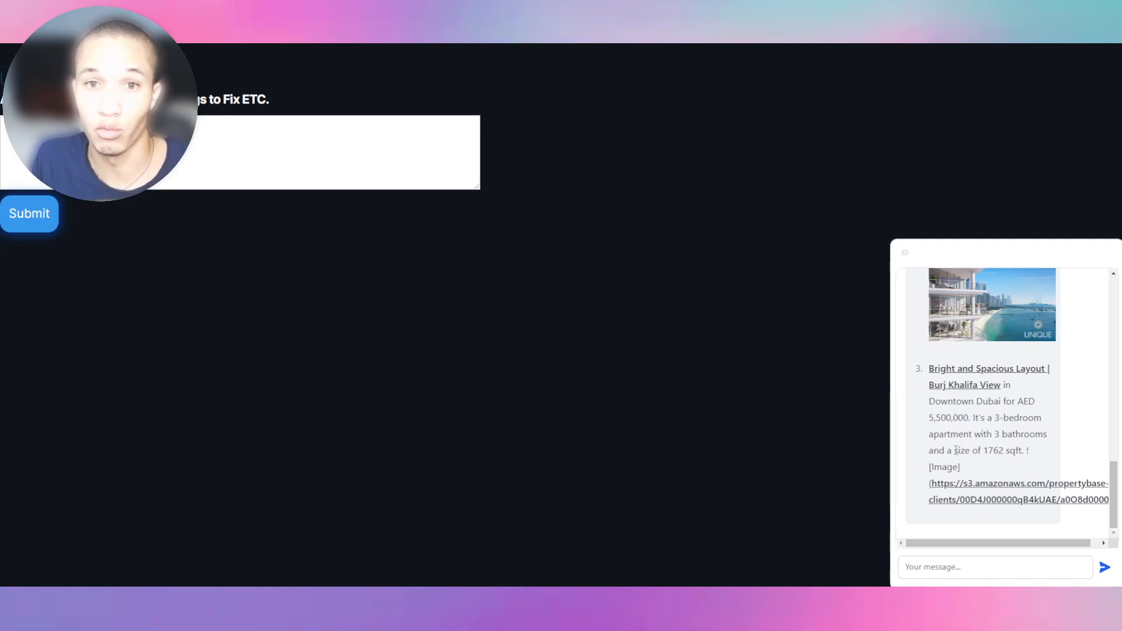
pyautogui.scroll(-3)
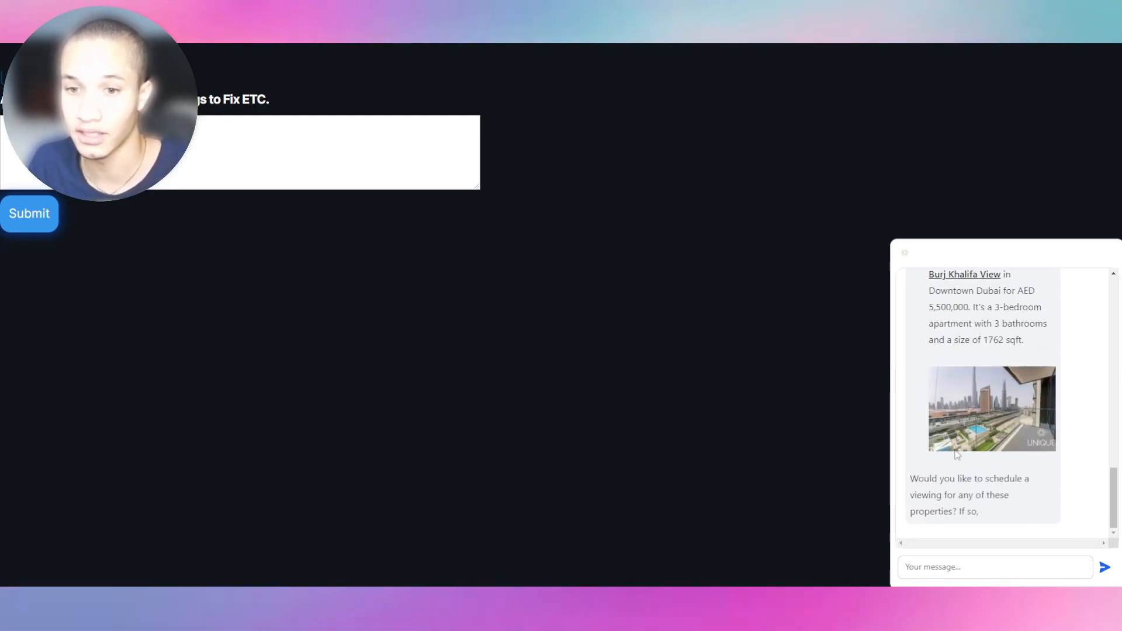
pyautogui.scroll(-3)
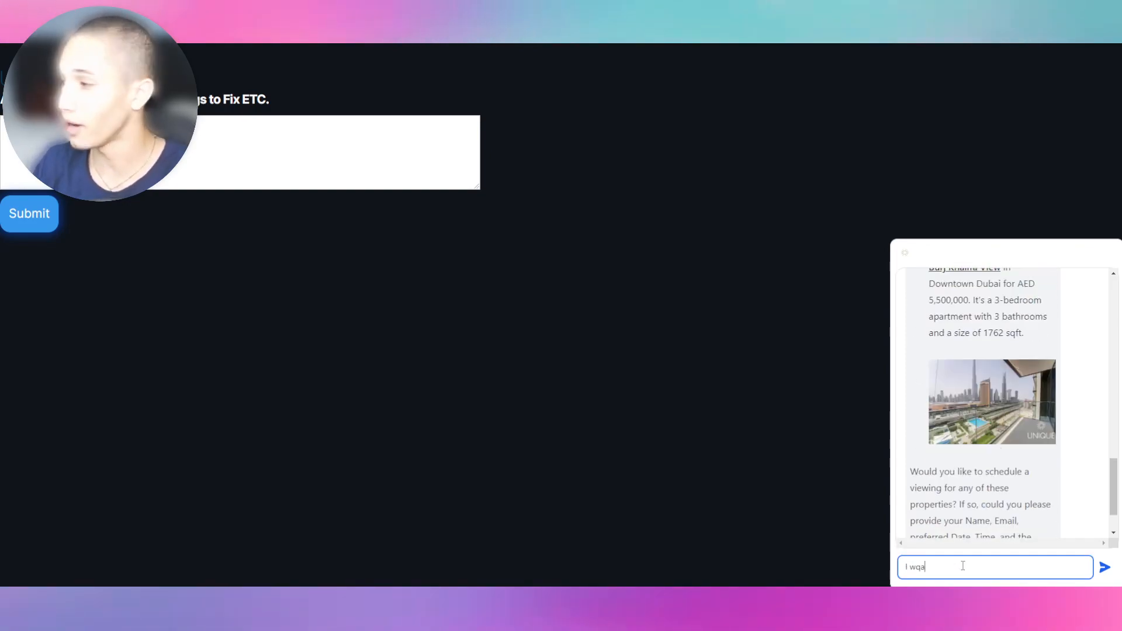
# Ask where the 2nd property is located and read the Palm Jumeirah description reply.
pyautogui.write('I want more information on the 2nd property')
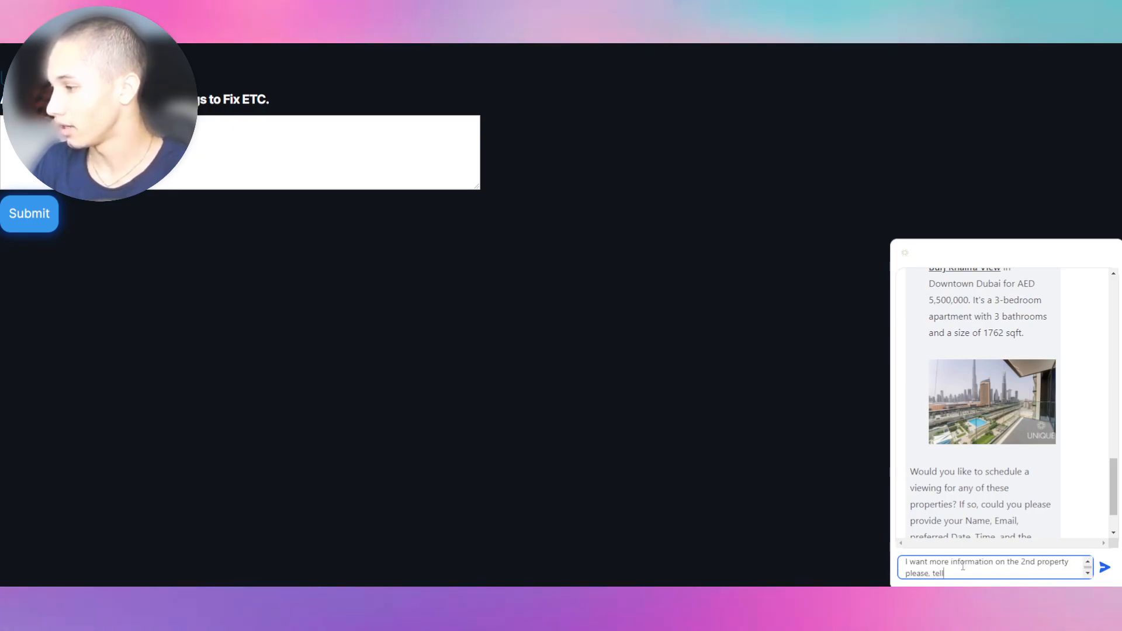
pyautogui.write('me about the location')
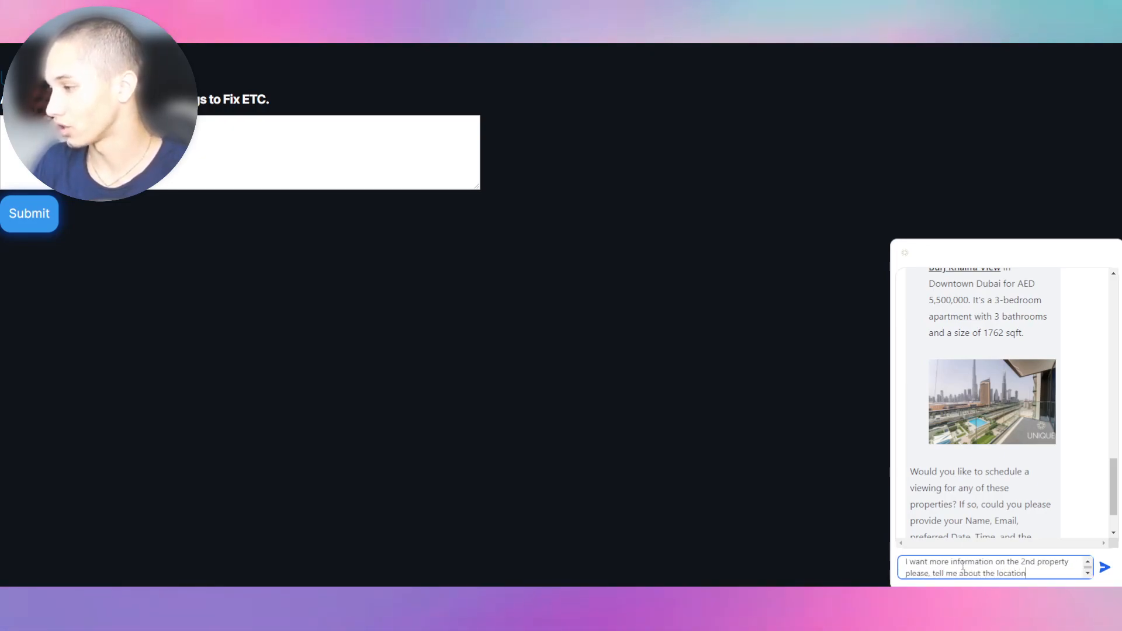
pyautogui.click(1110, 583)
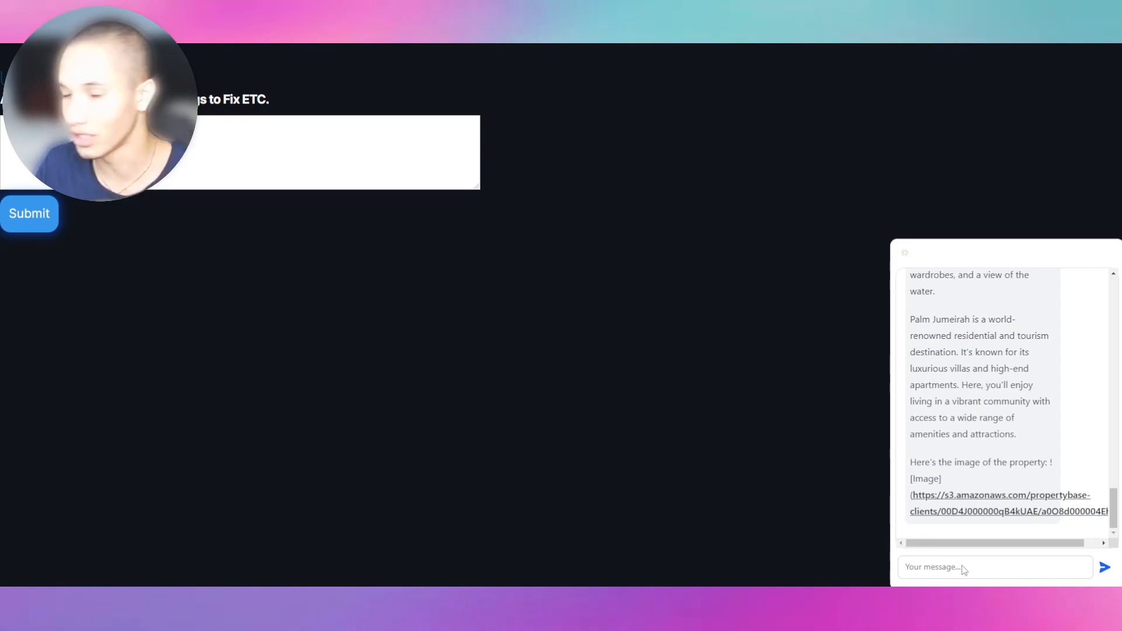
pyautogui.scroll(-3)
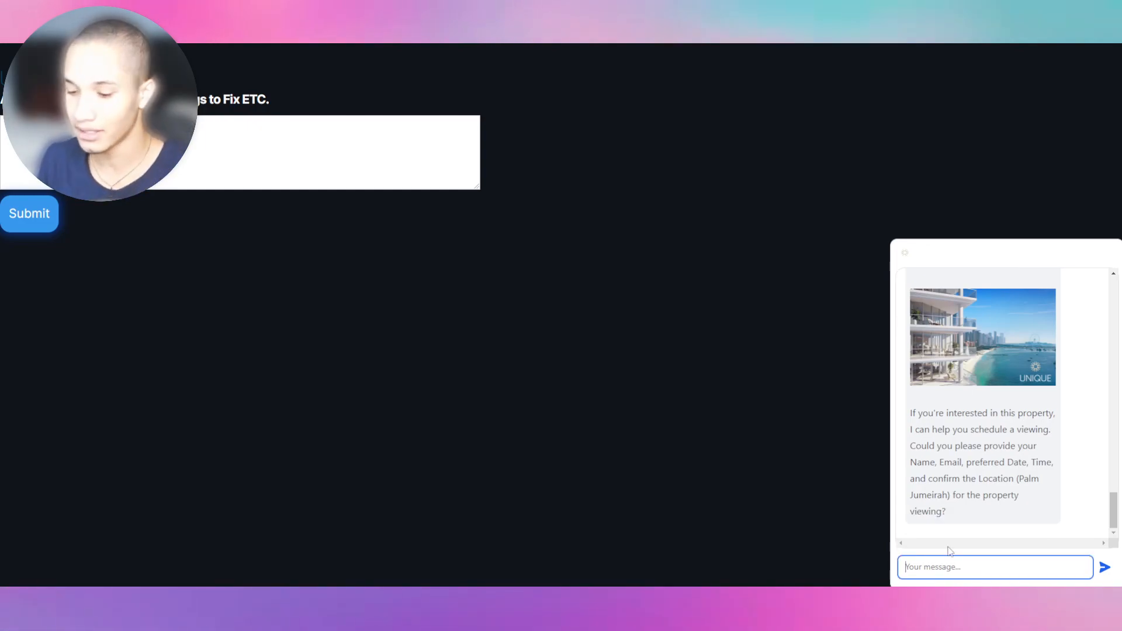
# Send 'Yes I would like to schedule a viewing' and read the bot's request for details.
pyautogui.write('Yes I would l')
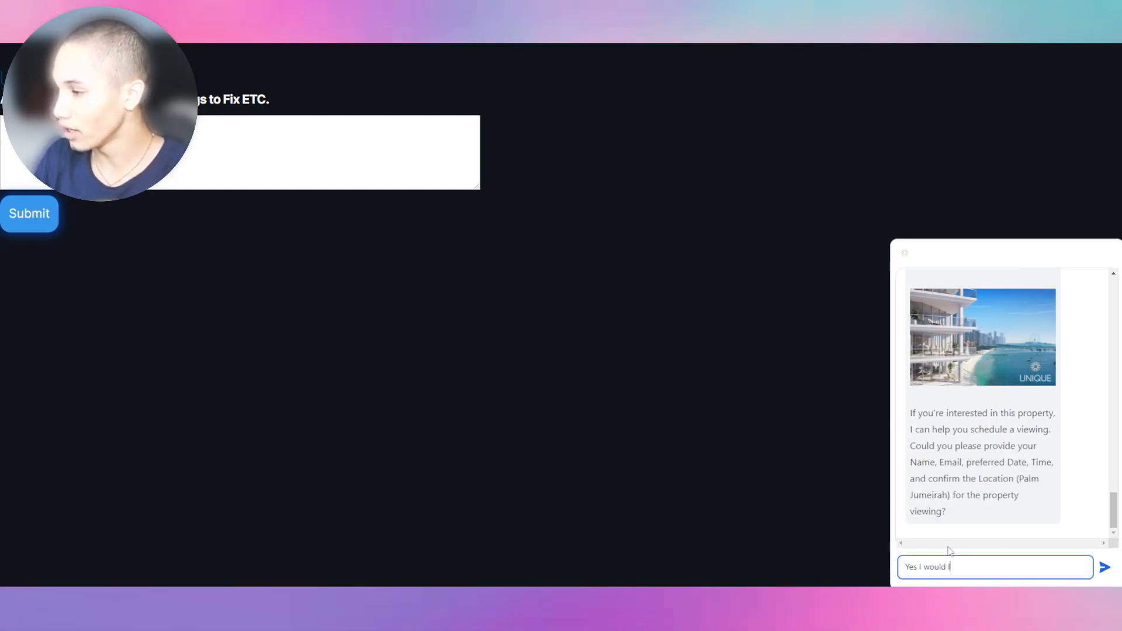
pyautogui.write('like to scheduke')
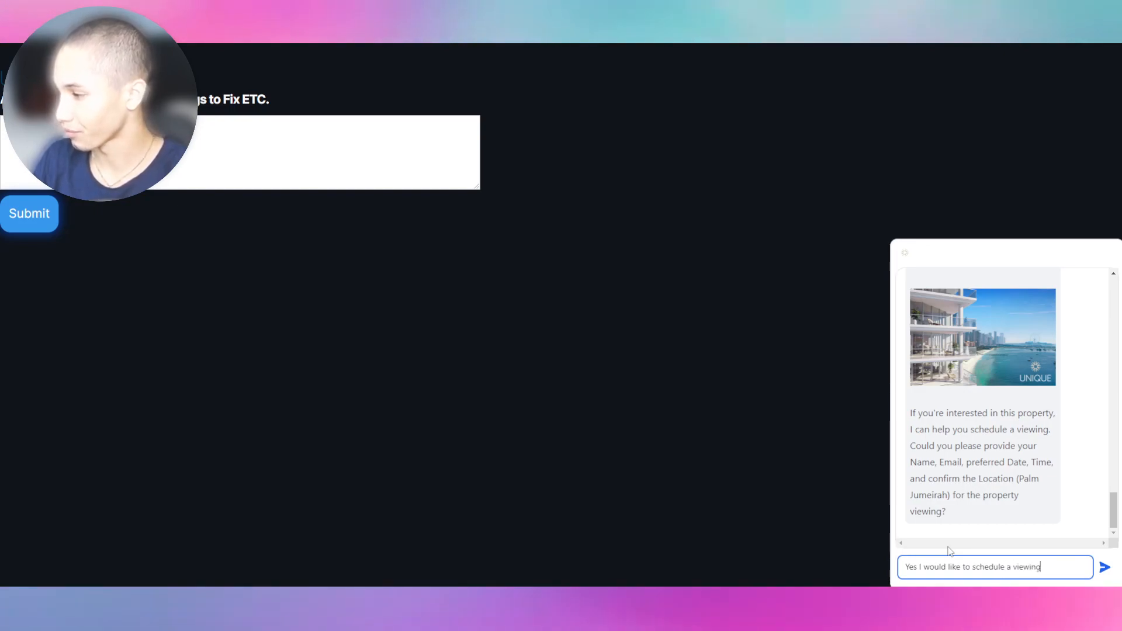
pyautogui.click(1105, 568)
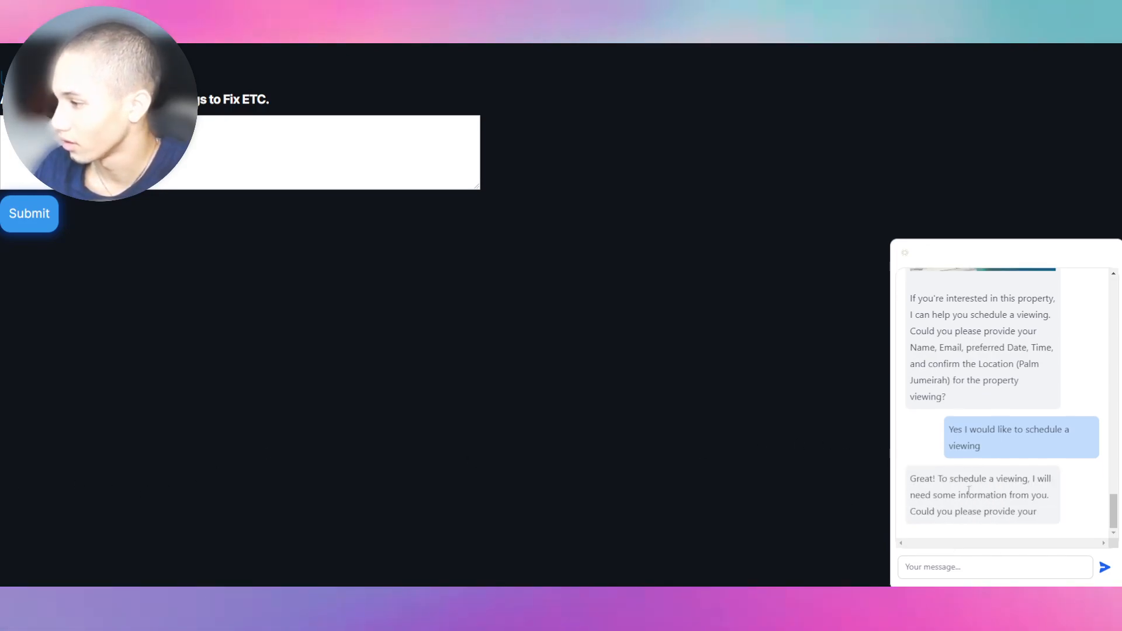
pyautogui.scroll(-3)
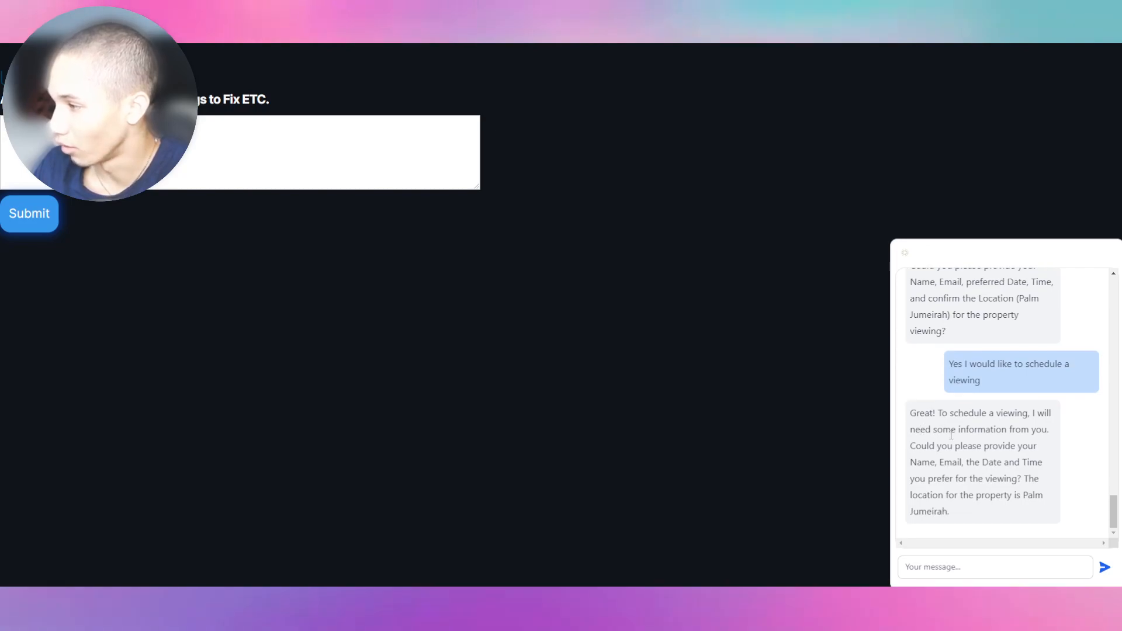
pyautogui.click(995, 567)
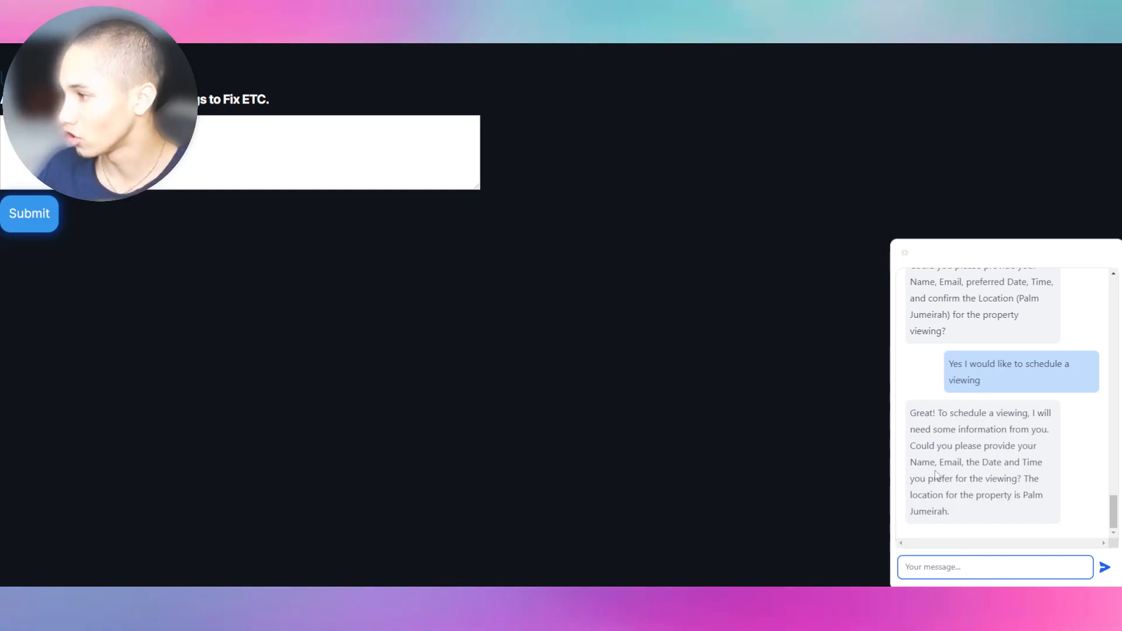
pyautogui.write('ye')
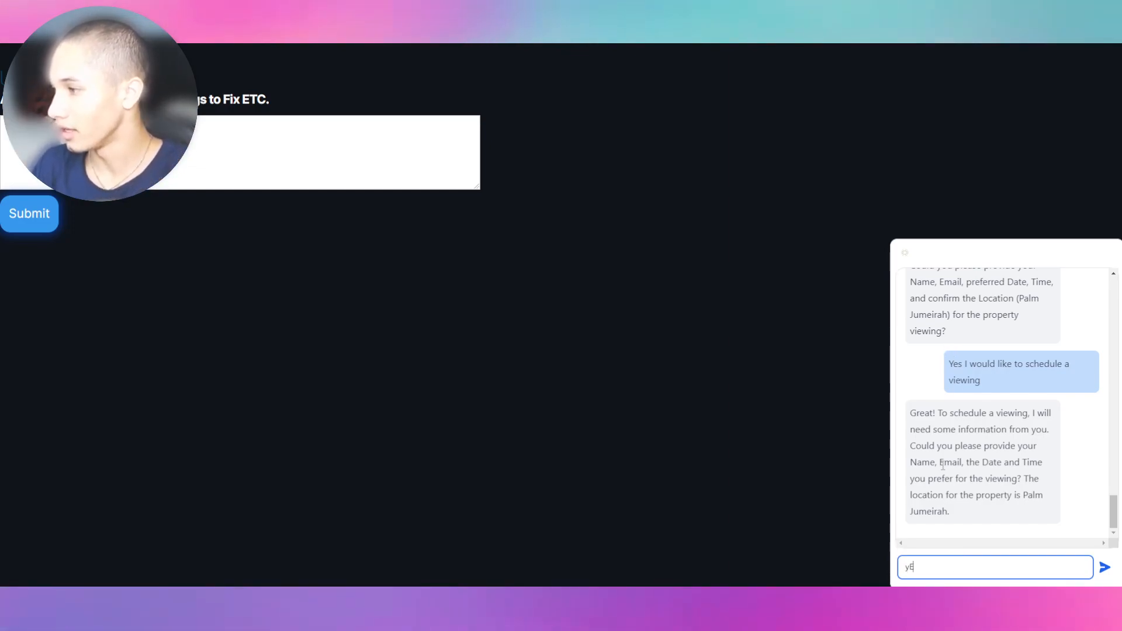
pyautogui.write('Yes, my name is Brandon, my email is')
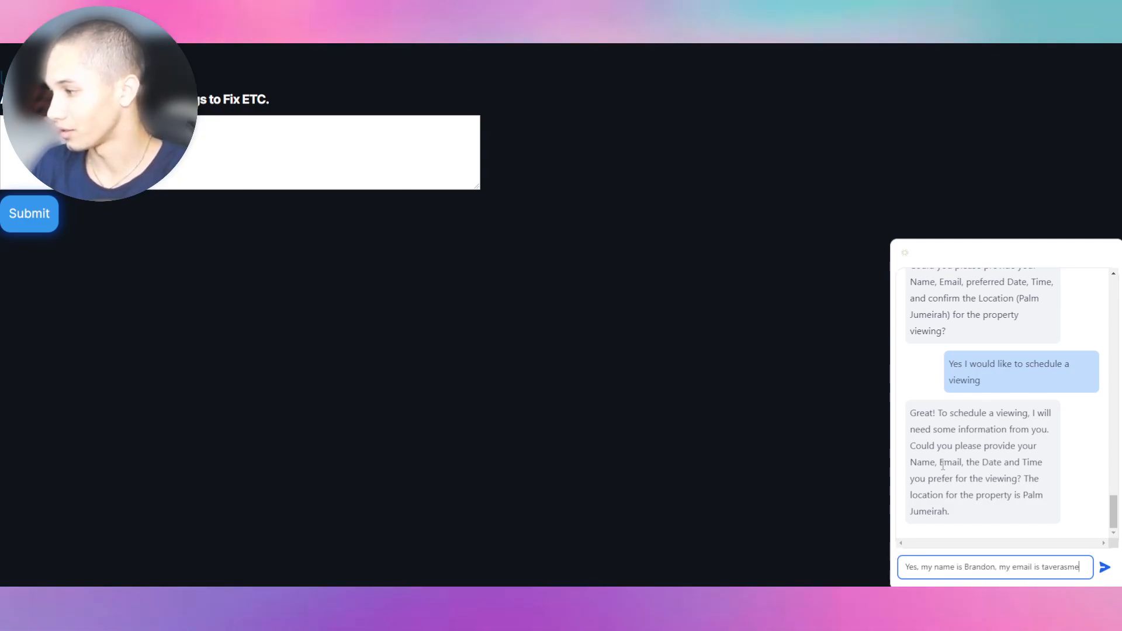
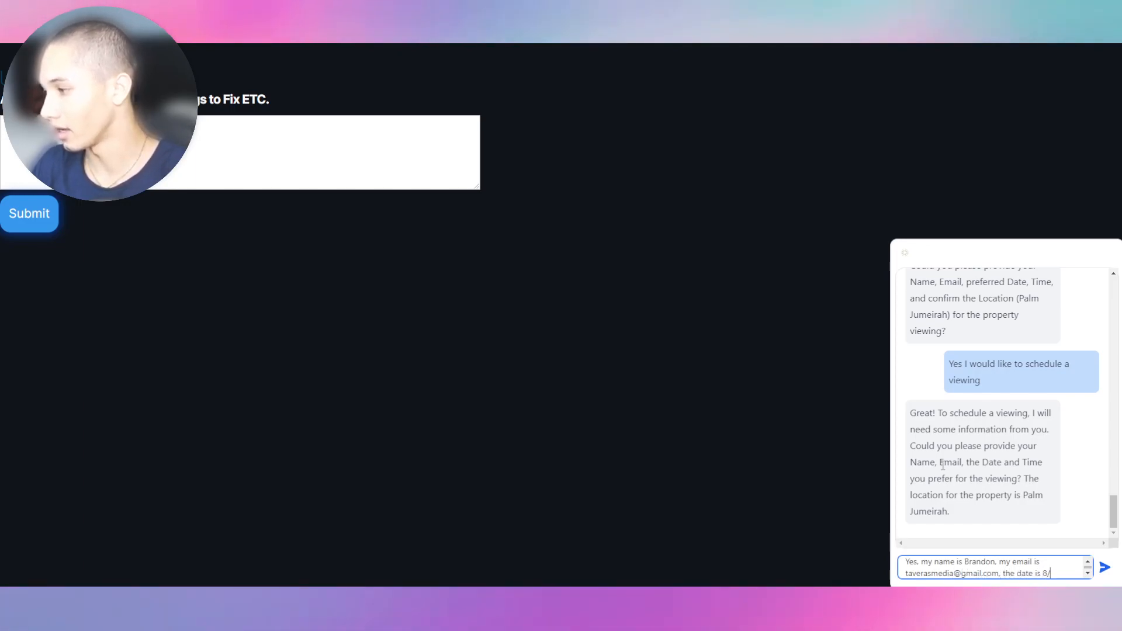
pyautogui.write('09')
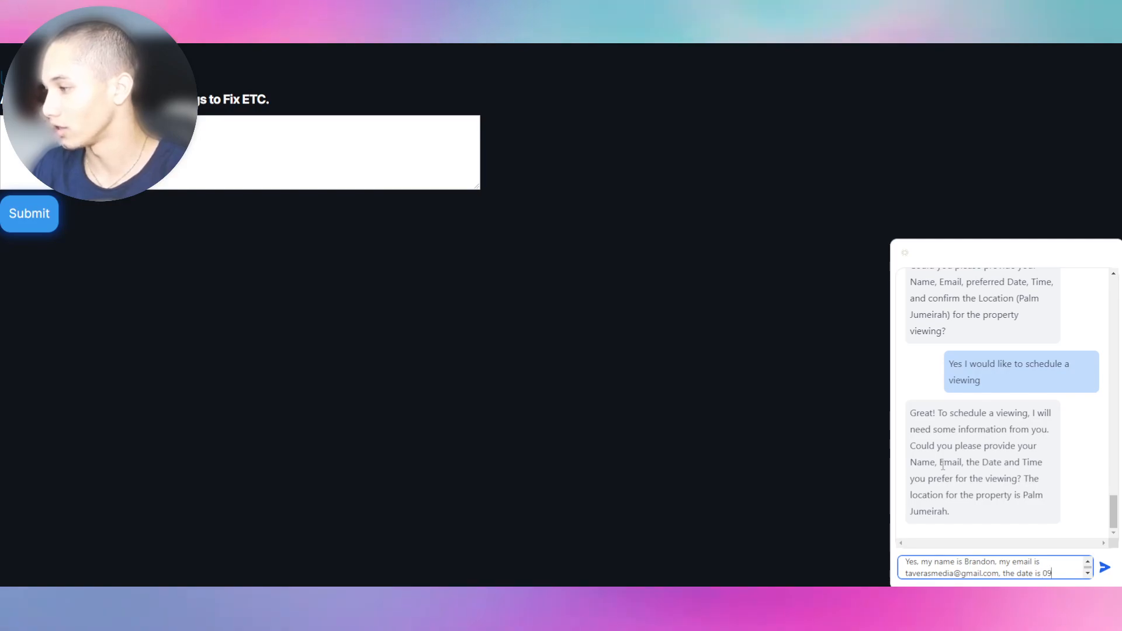
pyautogui.write('/21/2023 at 9')
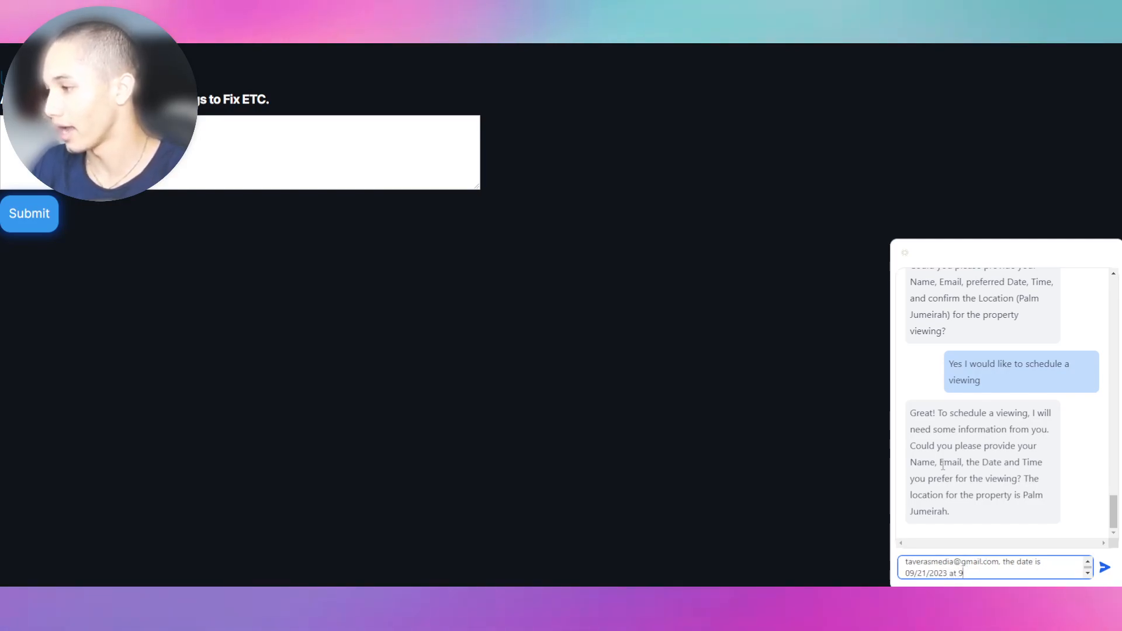
pyautogui.write(':00 PM')
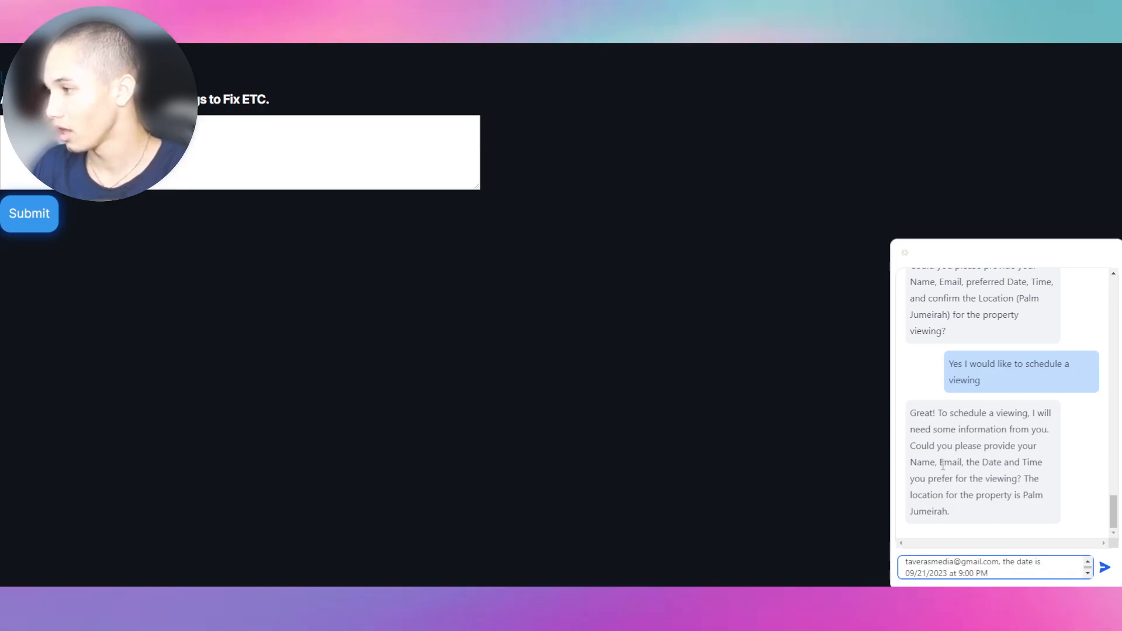
pyautogui.click(1110, 567)
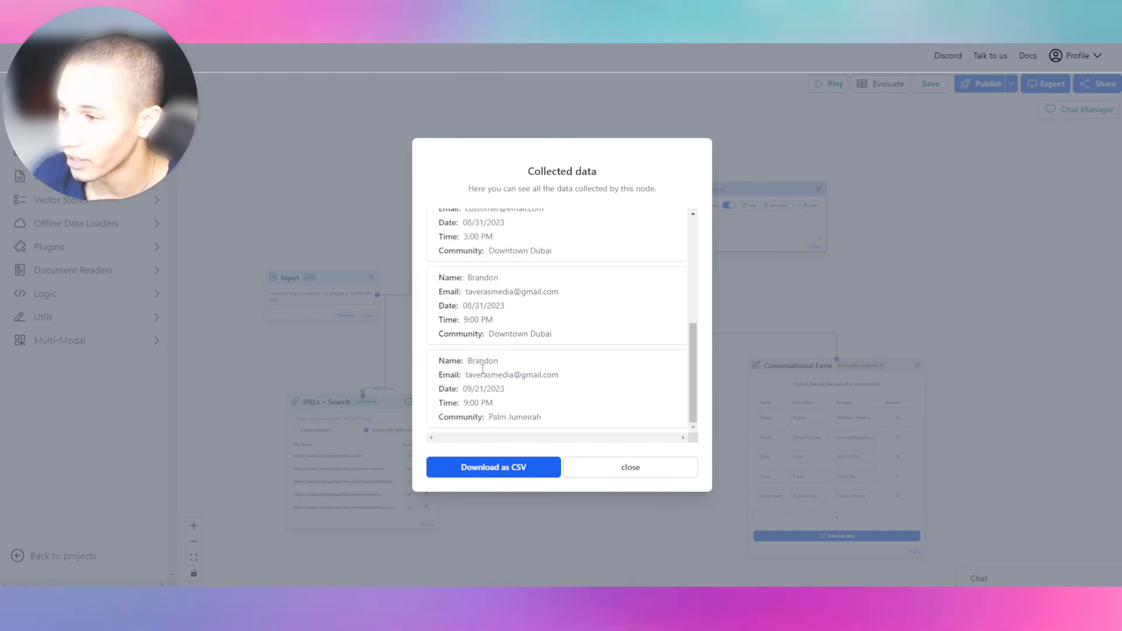
pyautogui.doubleClick(484, 389)
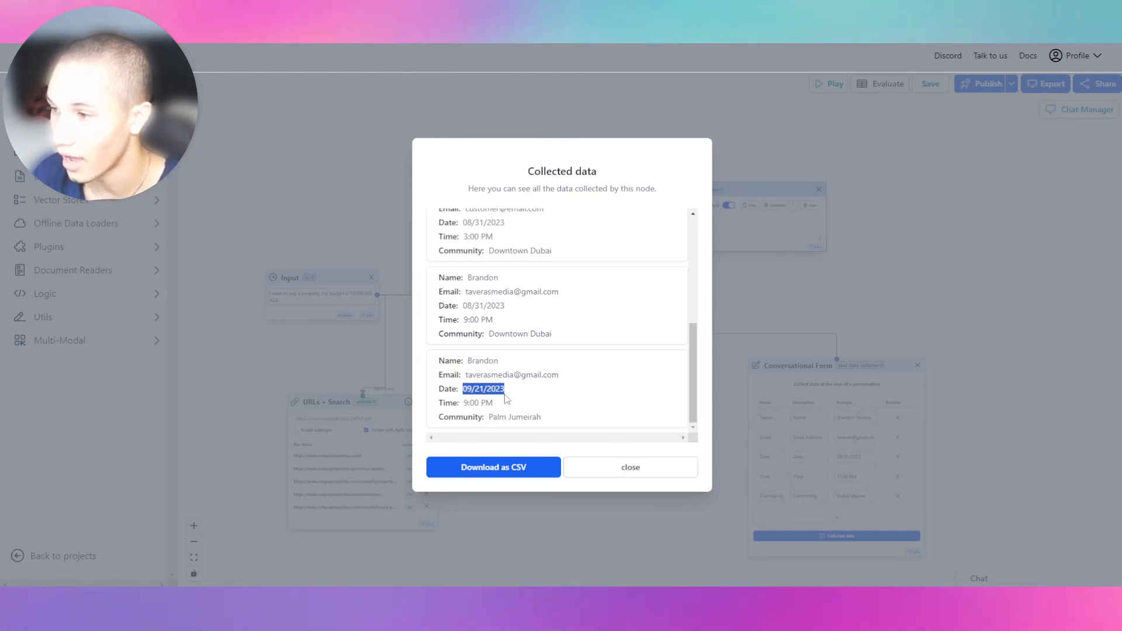